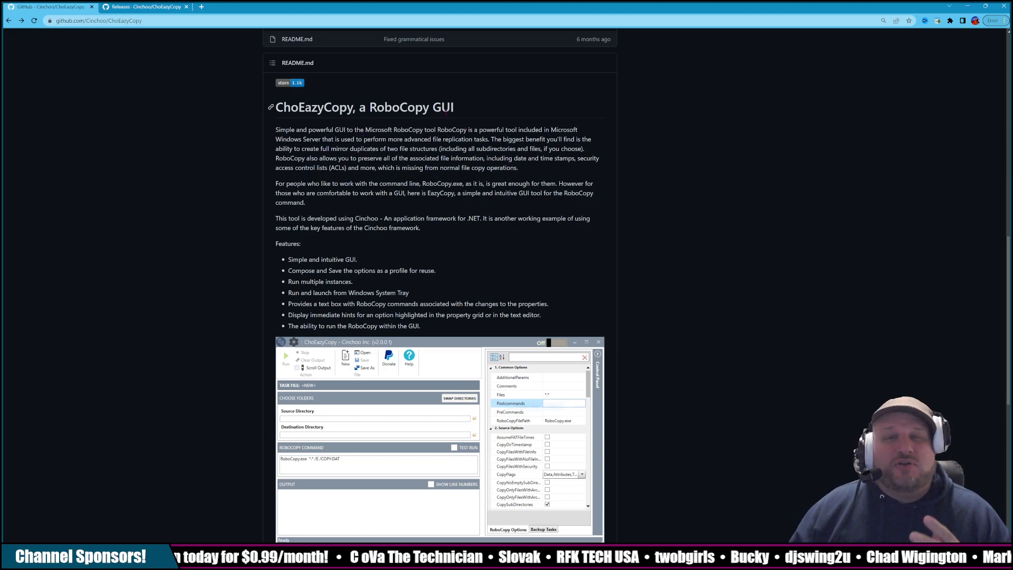
Scroll the ChoEazyCopy README to the binaries section and bring up the Download Binaries link's options.
double_click(444, 107)
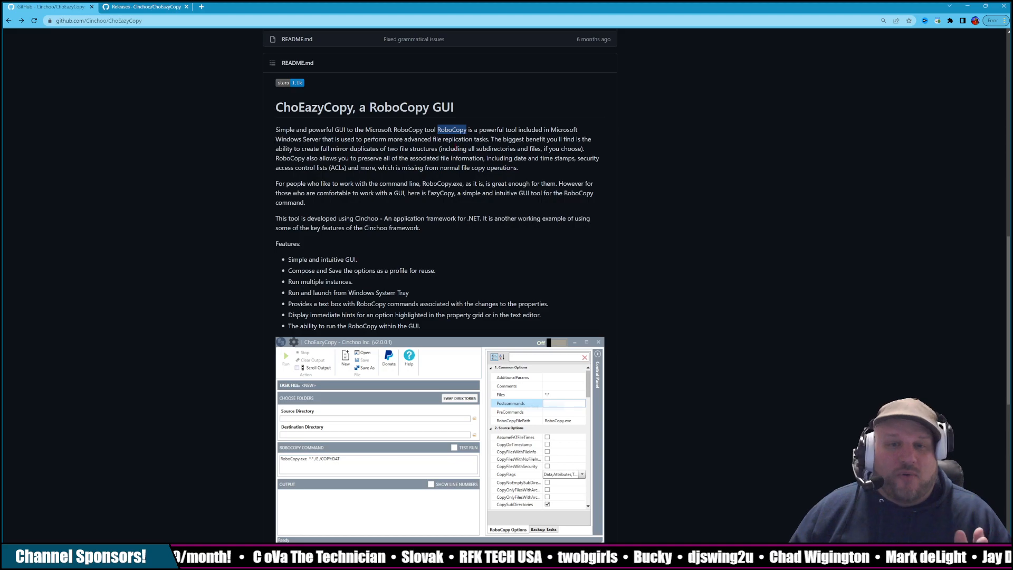
scroll("down", 3)
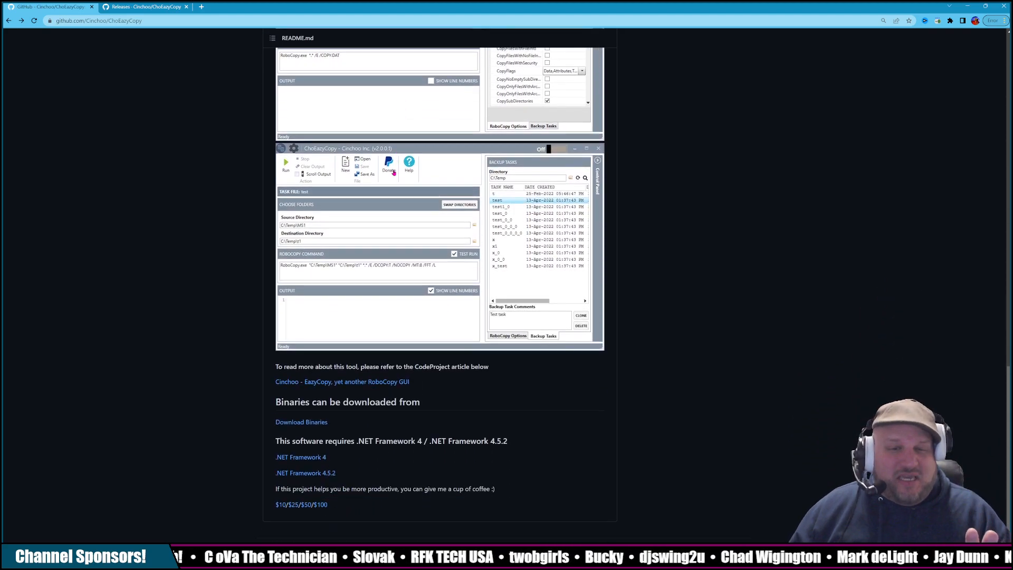
scroll("down", 3)
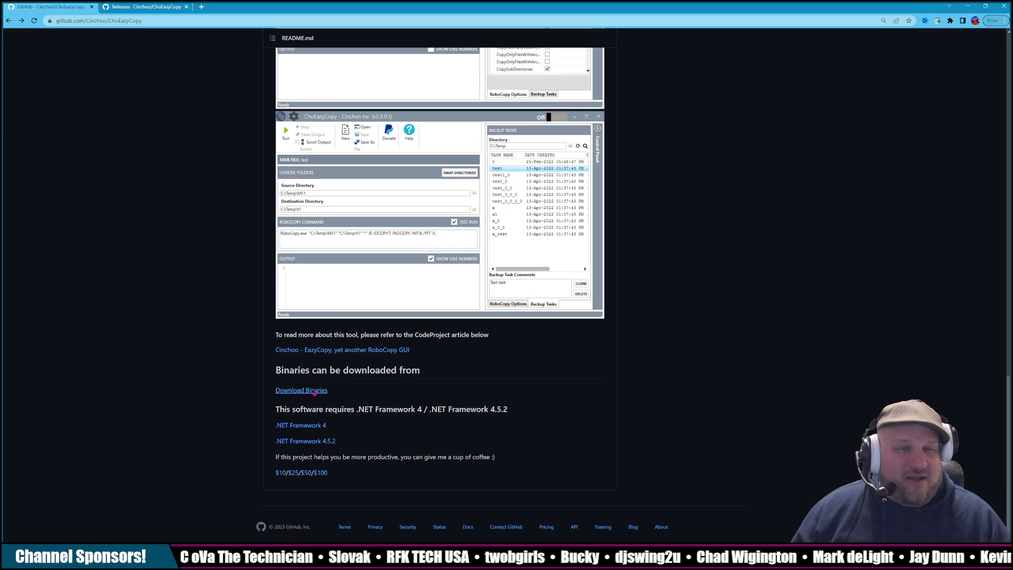
right_click(301, 389)
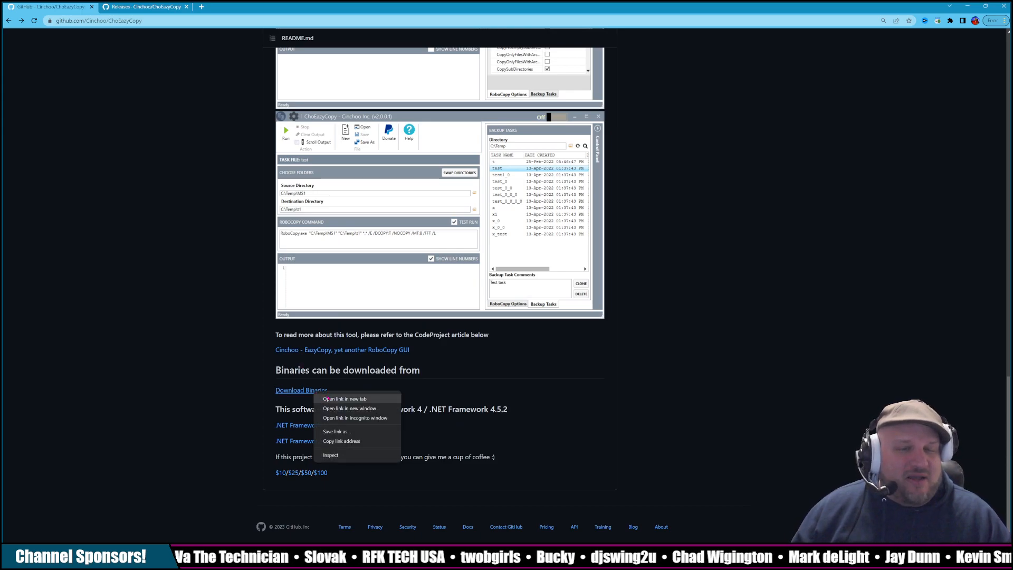
Open the Releases page in a new tab and scroll to the v2.0.0.1 (Latest) assets.
left_click(343, 399)
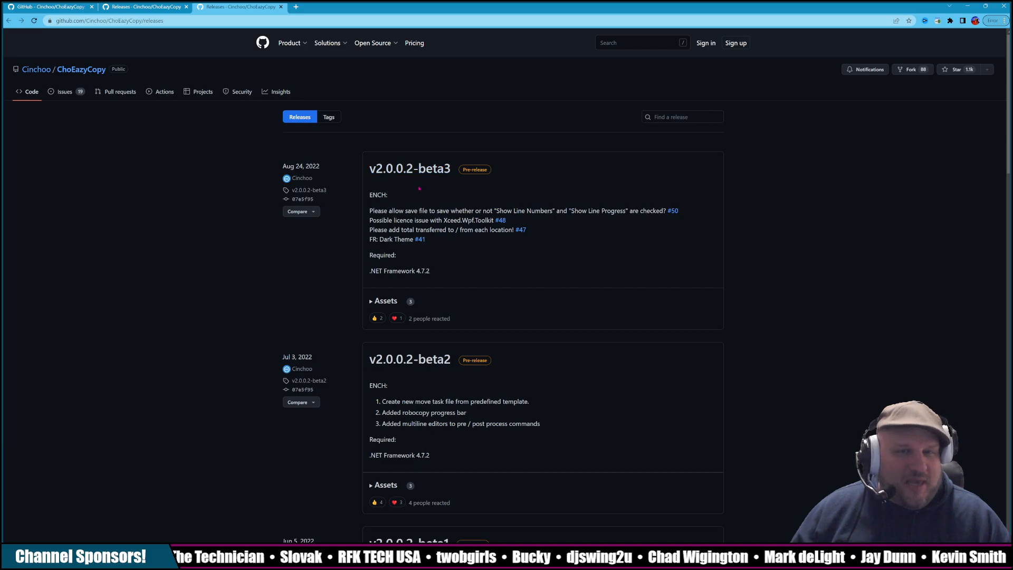
scroll("down", 3)
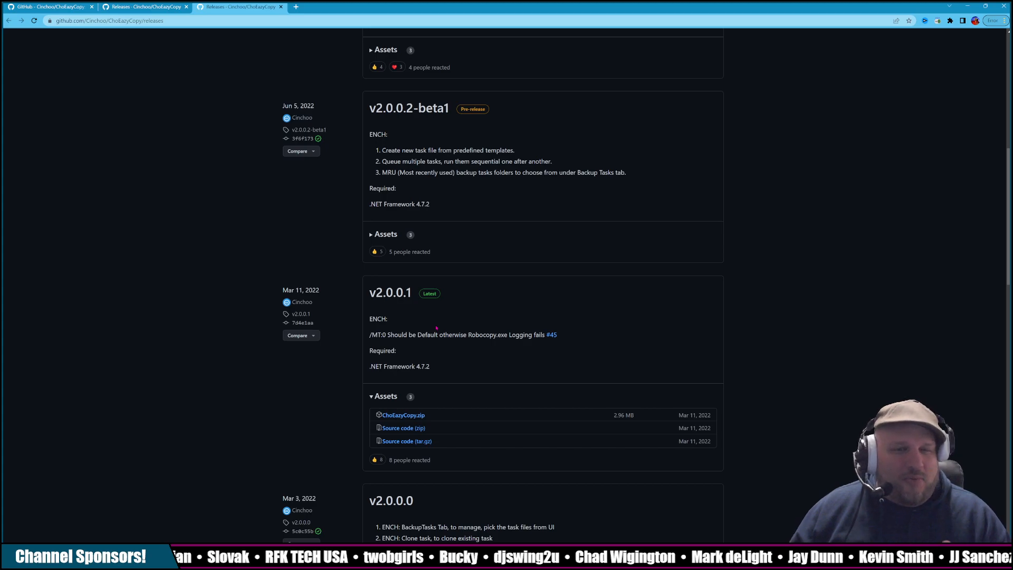
scroll("down", 3)
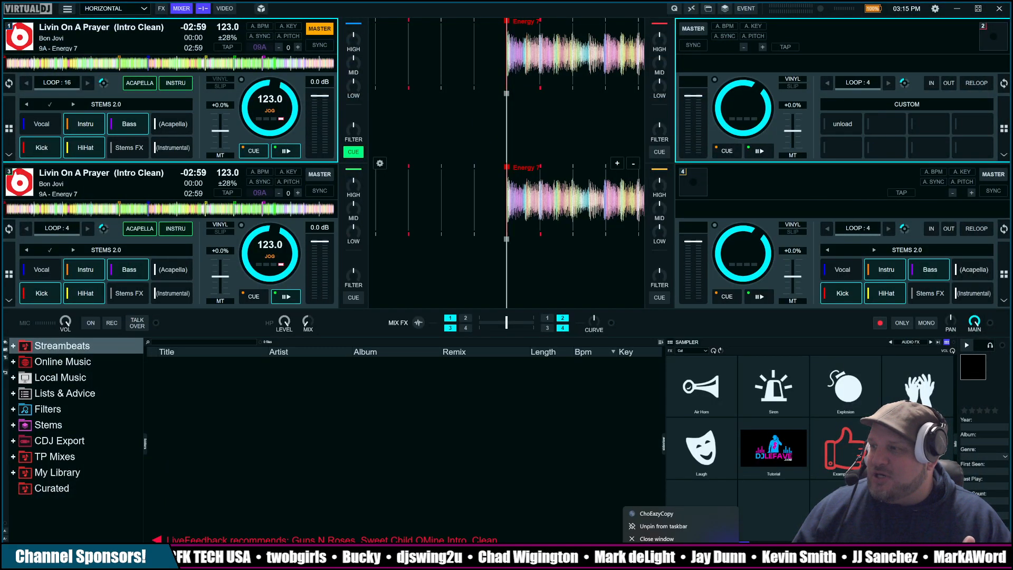
Bring the ChoEazyCopy window to the front from the taskbar.
left_click(651, 512)
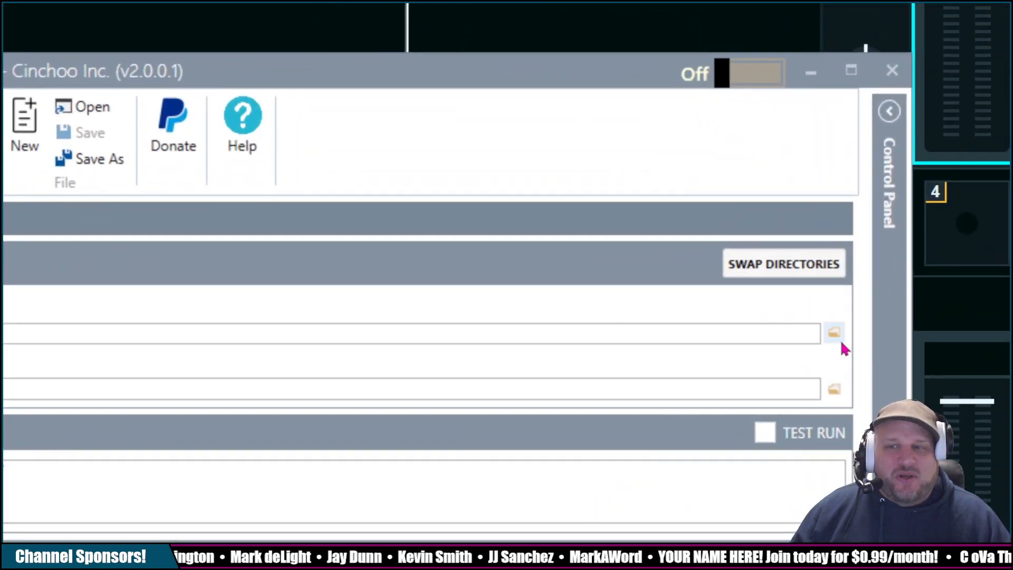
Browse to the Desktop and choose Example Folder as the source directory.
left_click(833, 332)
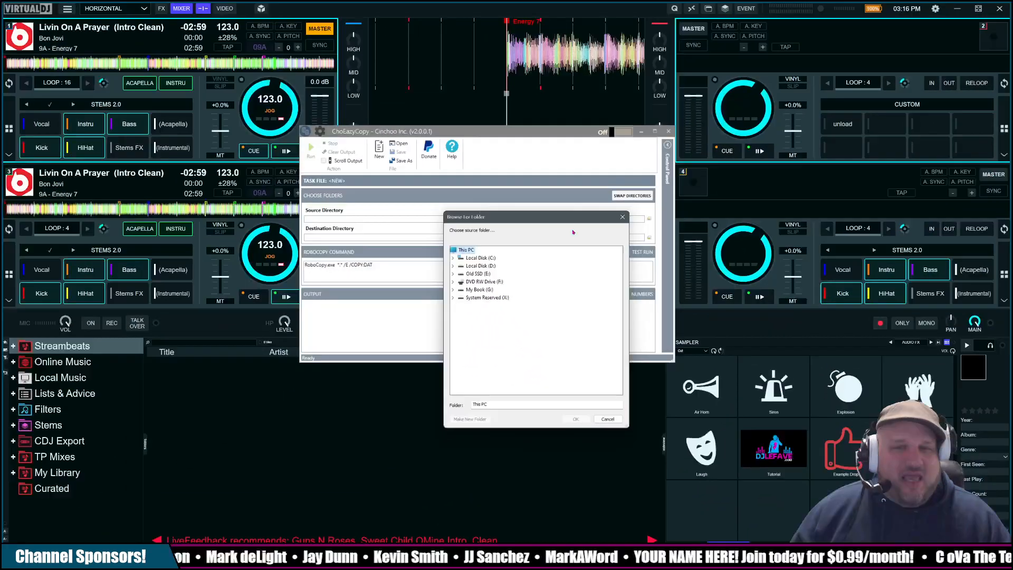
left_click(486, 298)
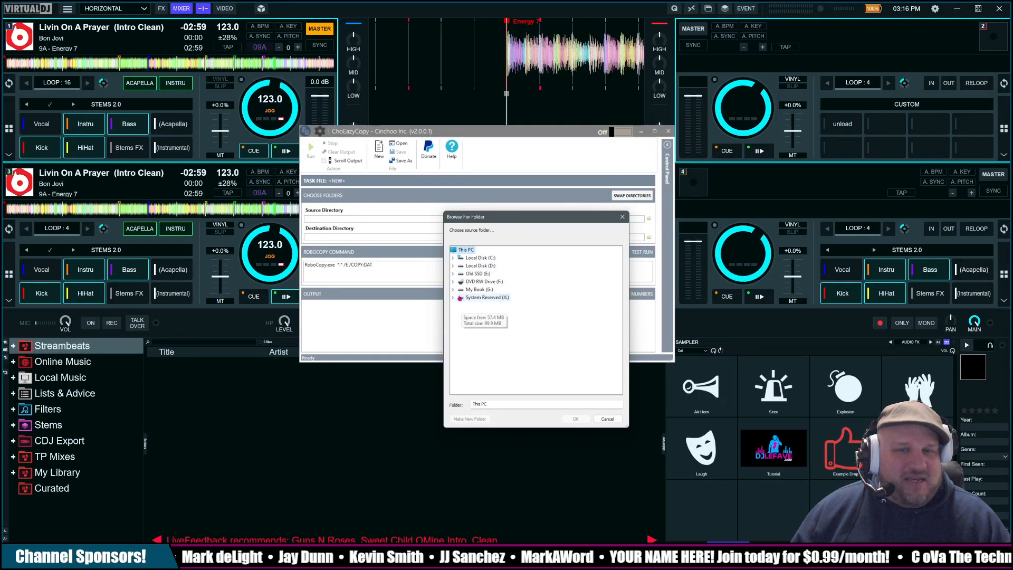
left_click(459, 280)
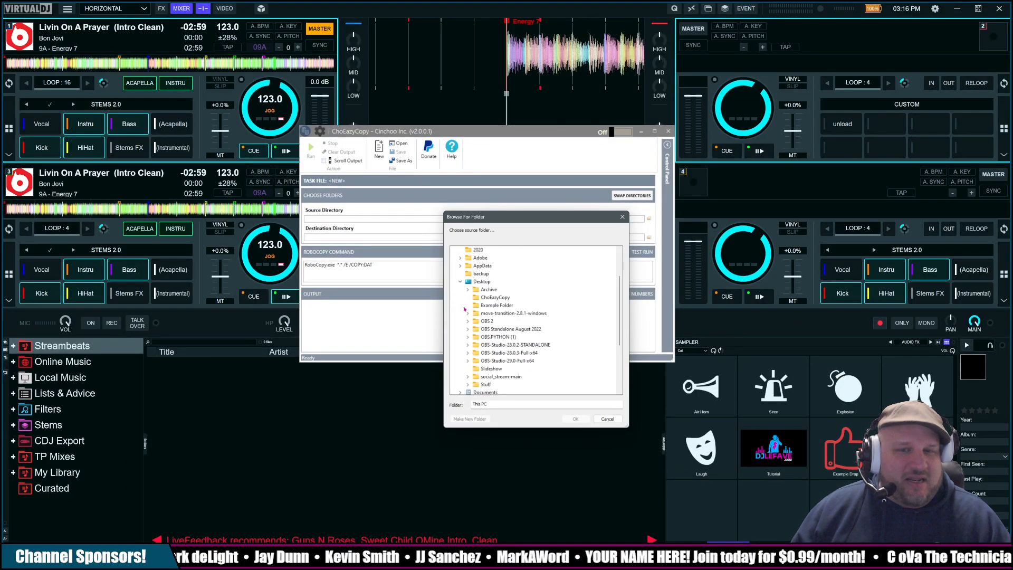
left_click(497, 305)
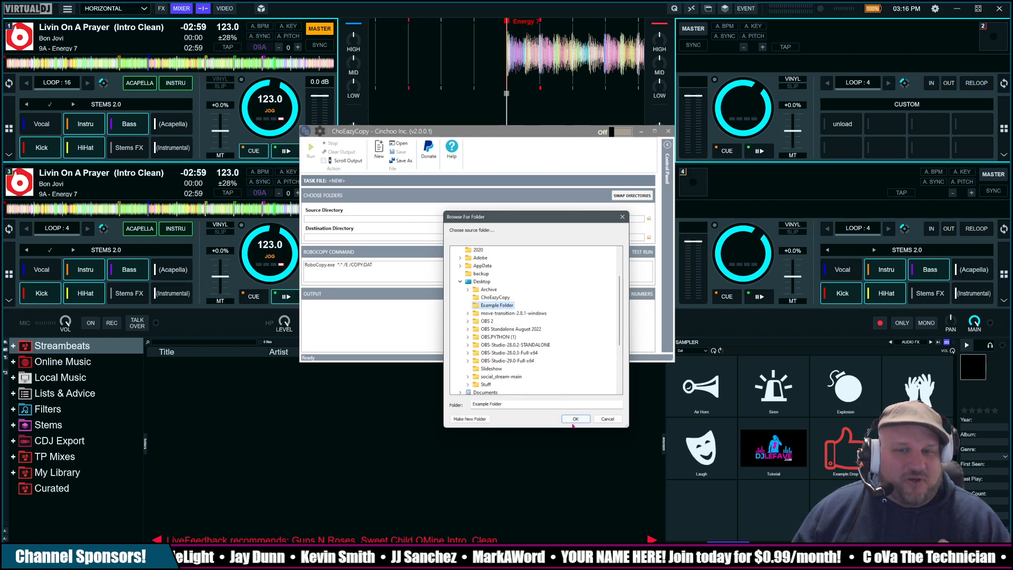
left_click(573, 419)
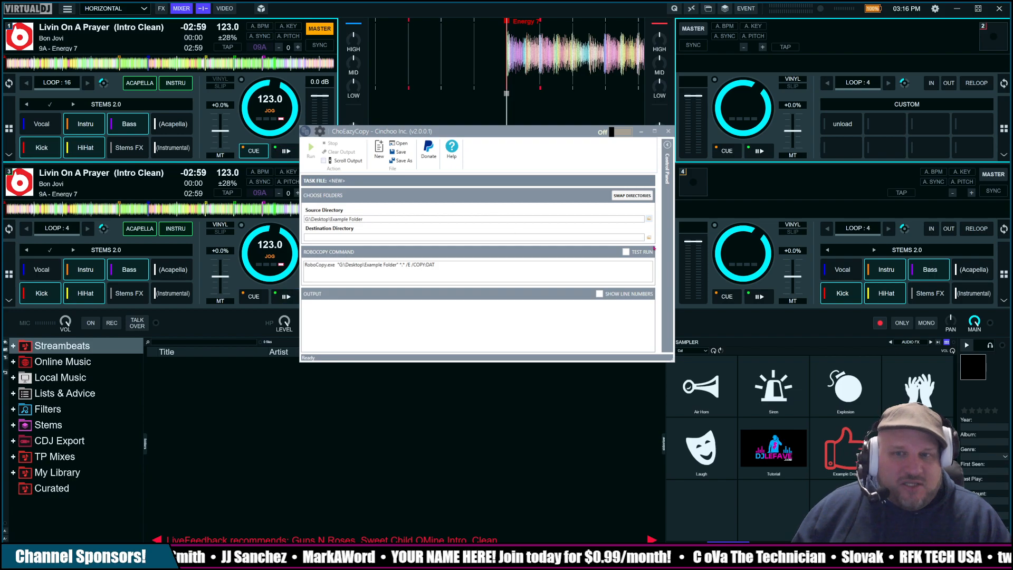
Choose D:\Example Folder as the destination directory and enable Show Line Numbers.
left_click(649, 237)
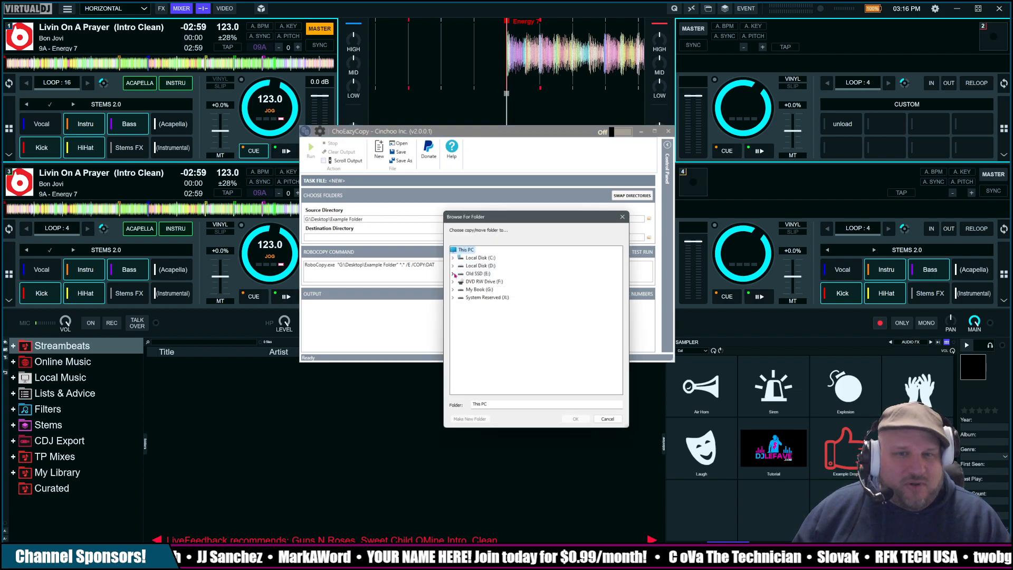
left_click(452, 266)
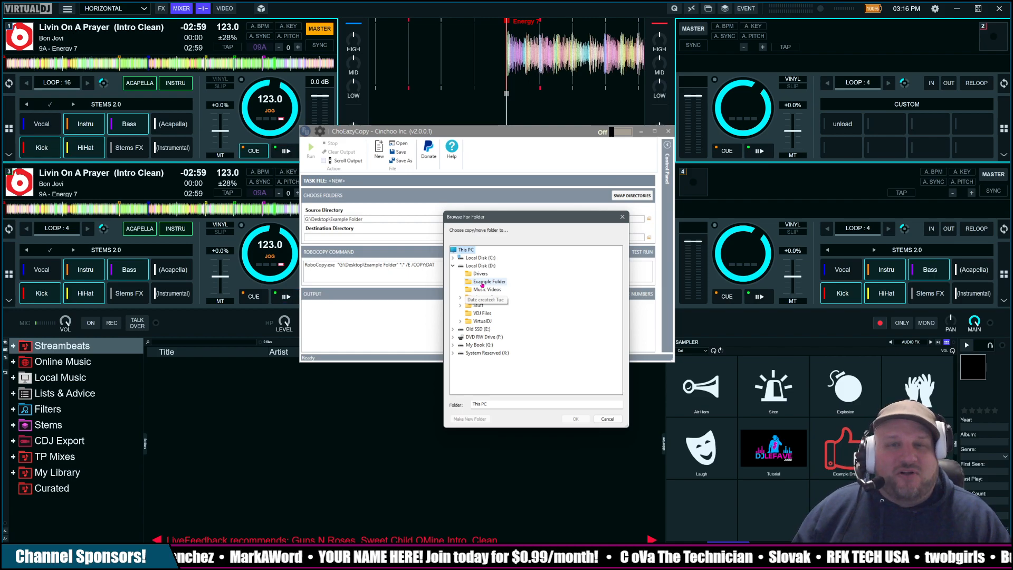
left_click(486, 281)
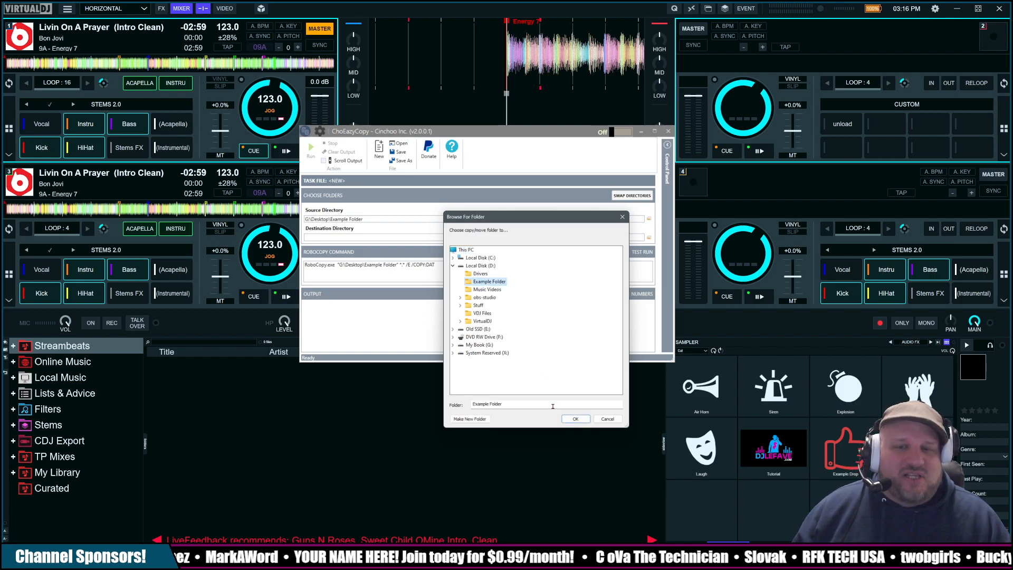
left_click(574, 419)
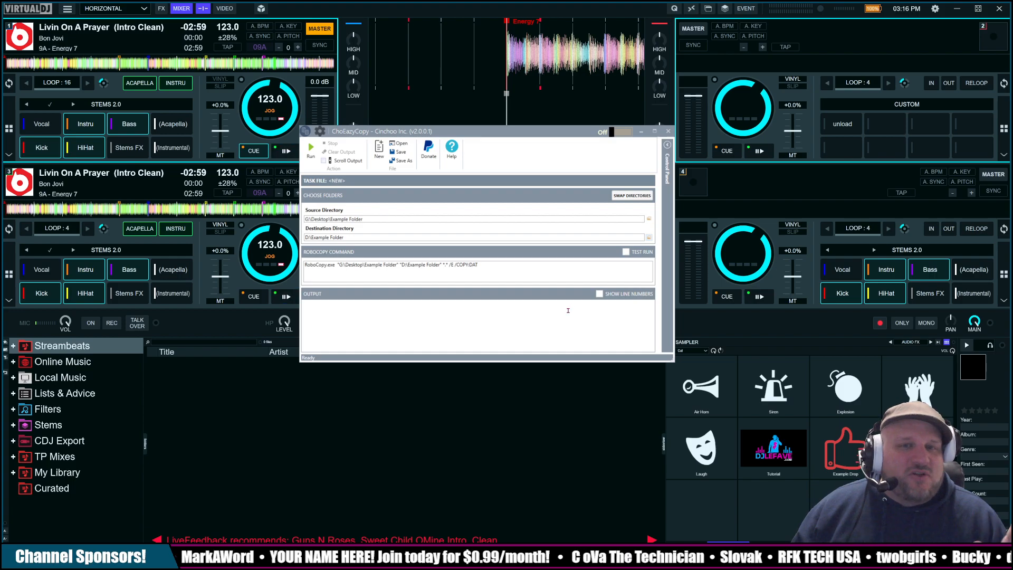
left_click(598, 293)
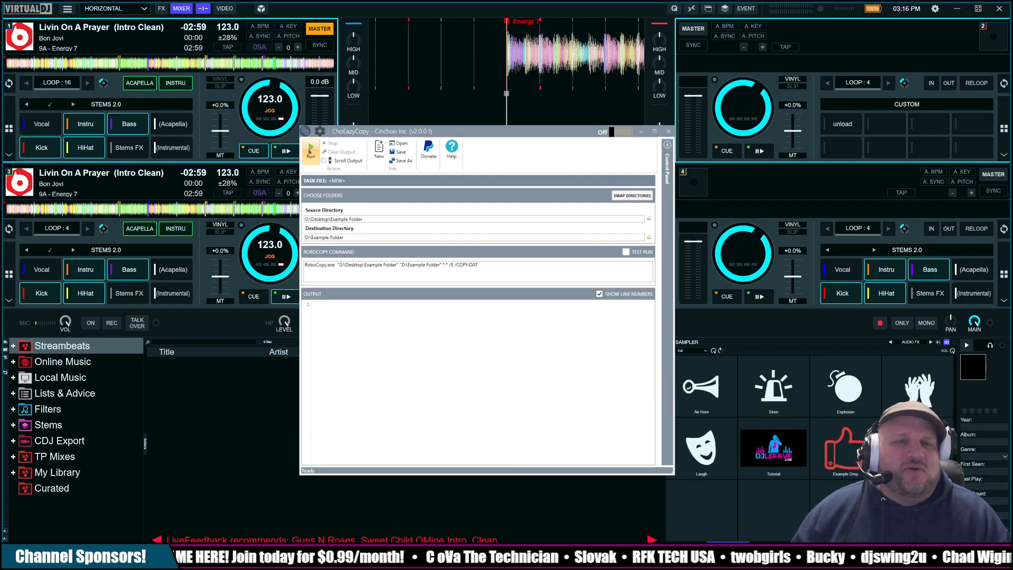
Run the RoboCopy job and wait for it to report successful completion.
left_click(310, 148)
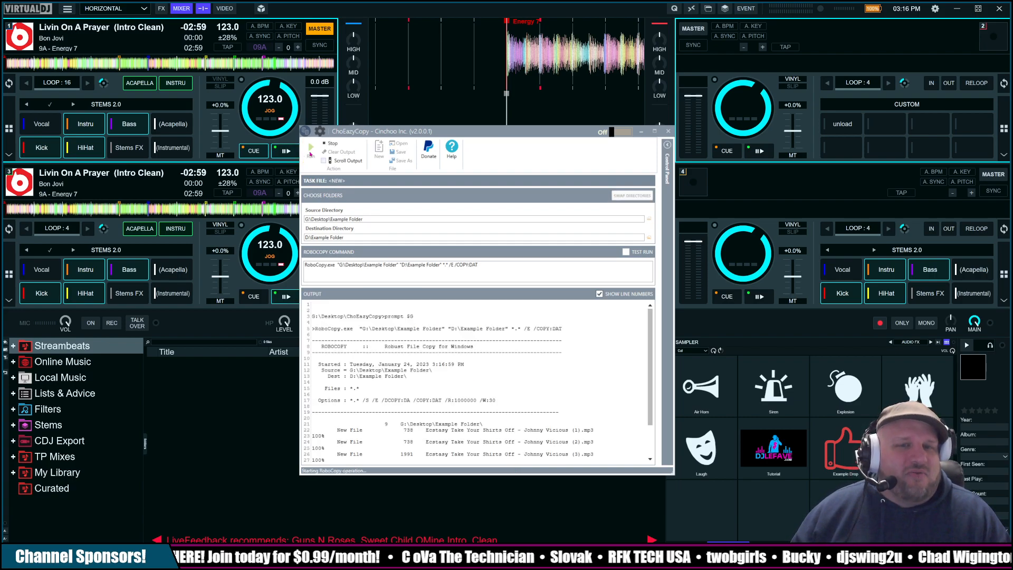
left_click(310, 146)
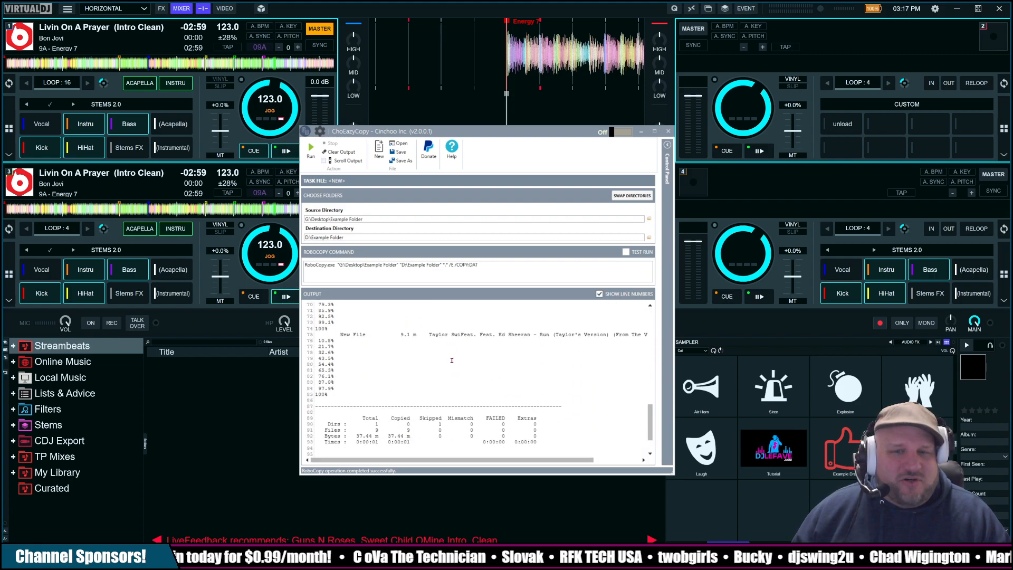
left_click(669, 131)
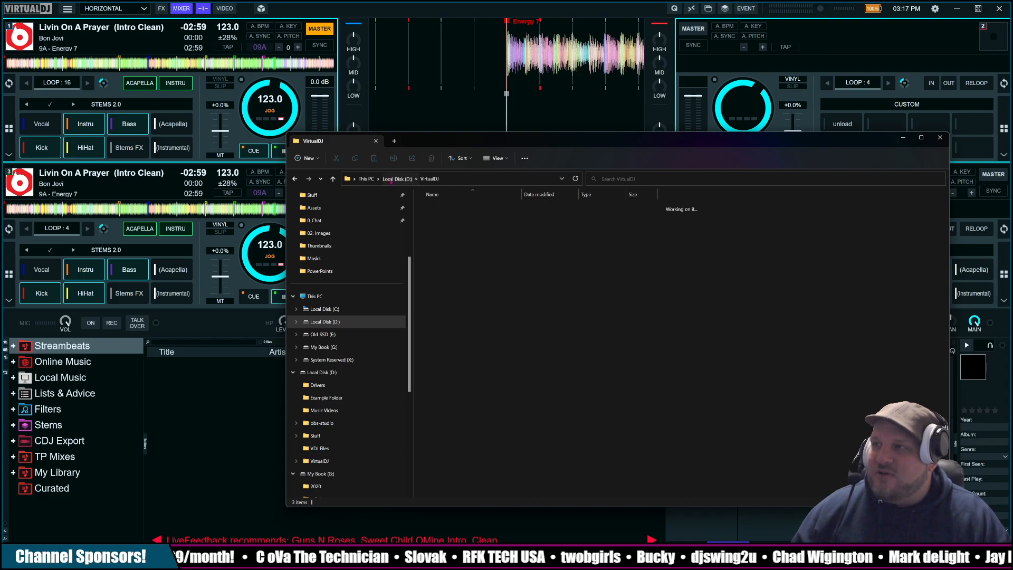
Open D:\Example Folder to verify the nine copied music files.
double_click(325, 398)
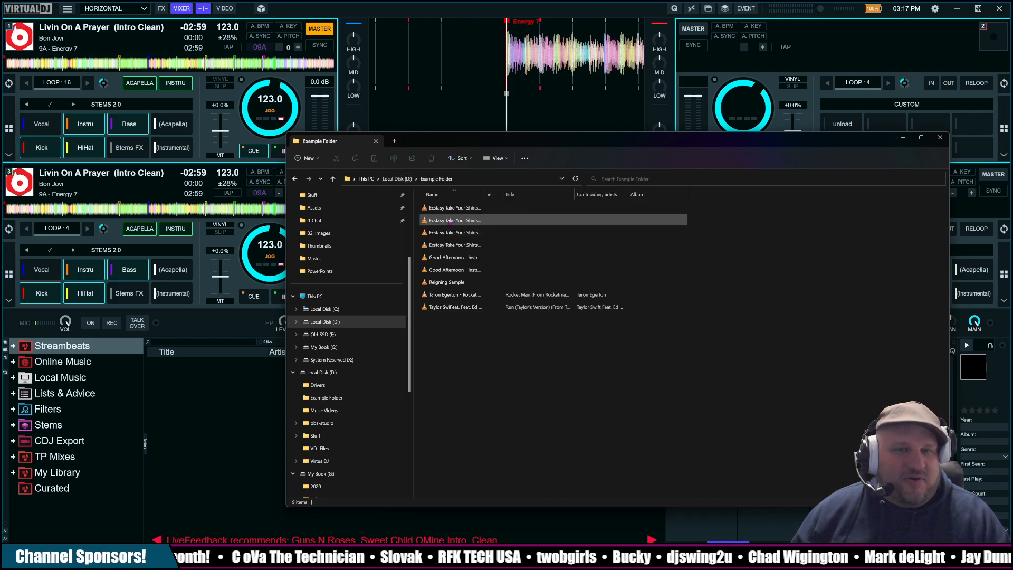
left_click(453, 282)
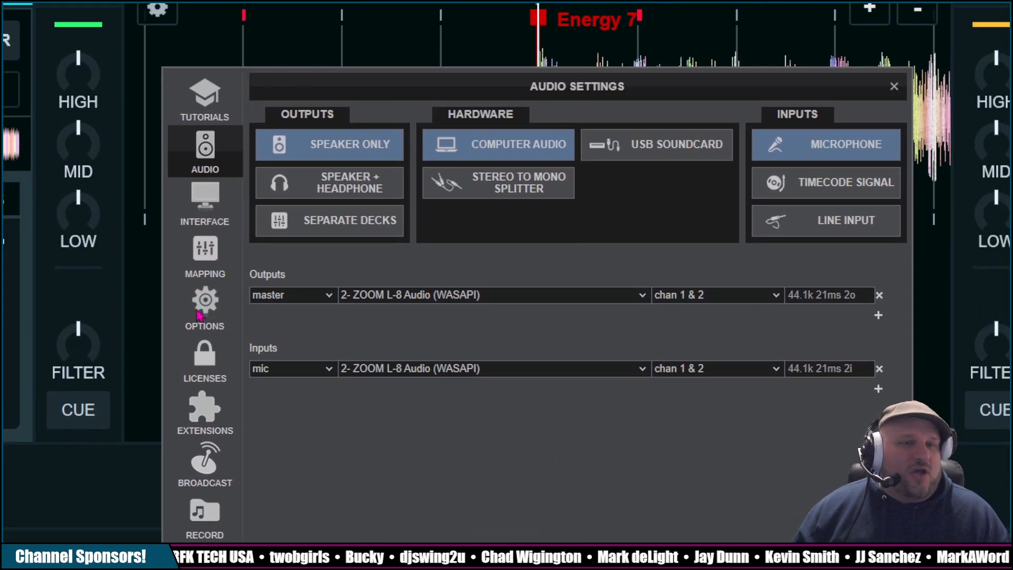
Search VirtualDJ's Options for 'database' to list the backup period and location settings.
left_click(204, 309)
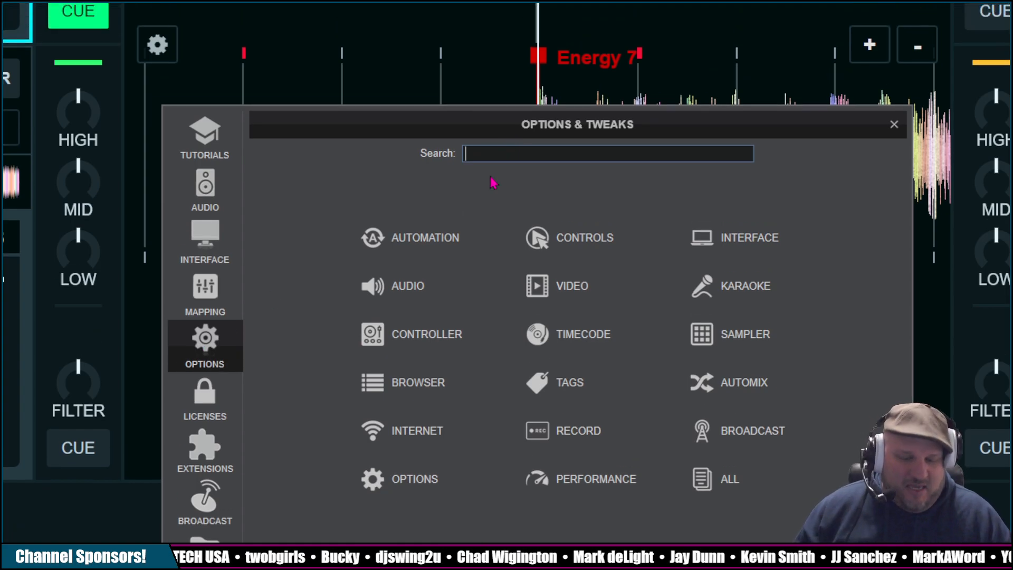
type("database")
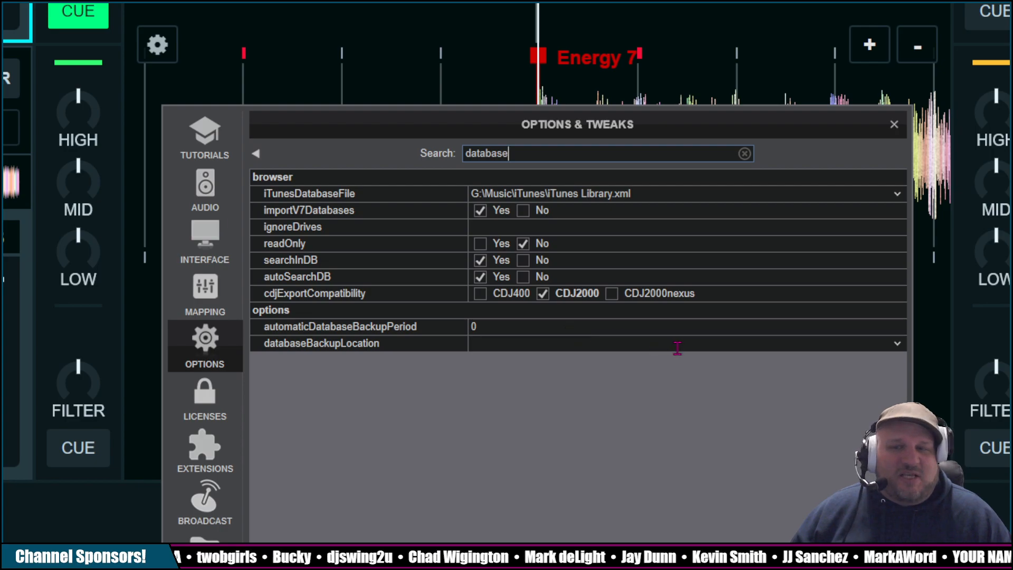
mouse_move(559, 344)
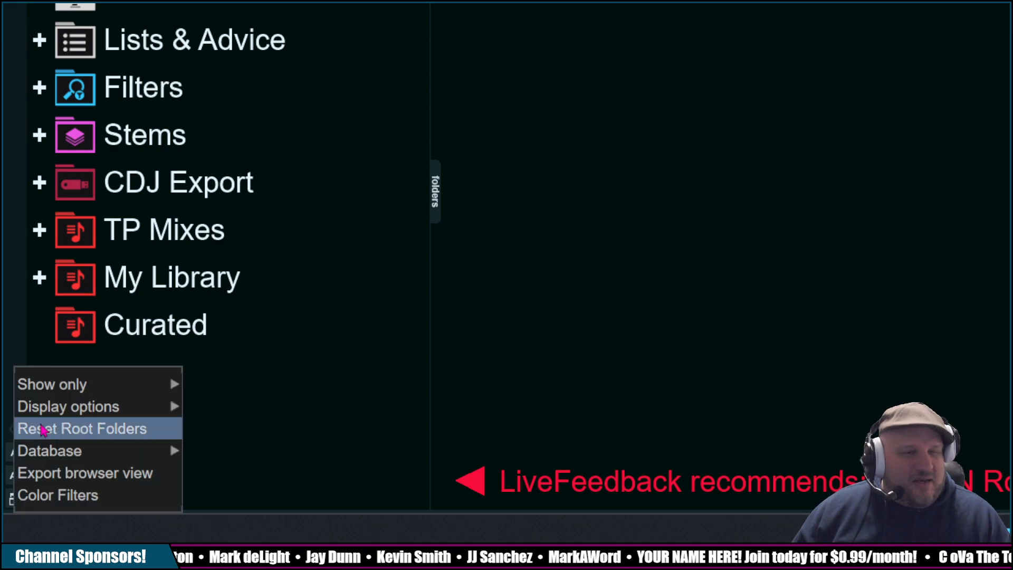
mouse_move(50, 450)
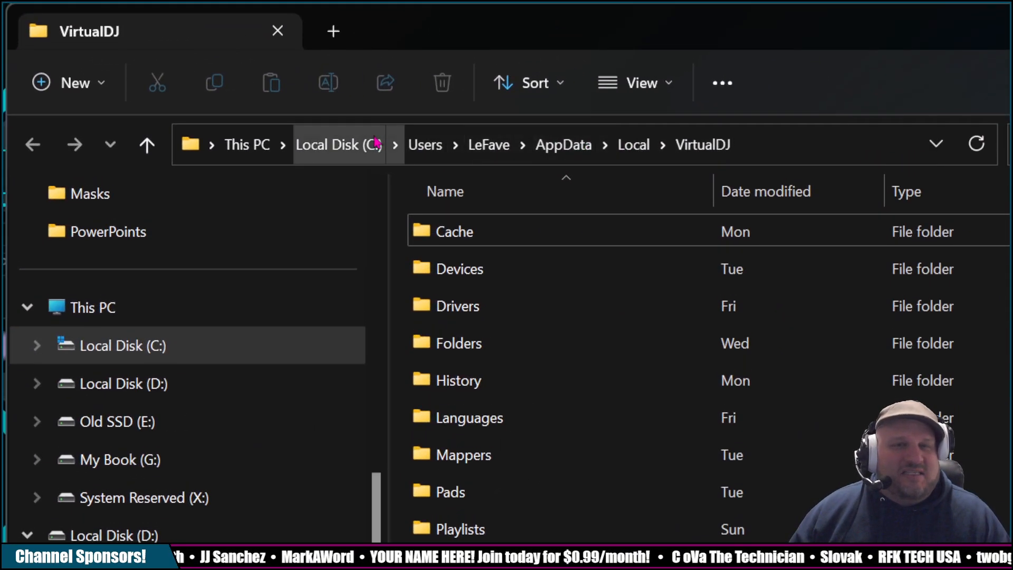
mouse_move(562, 144)
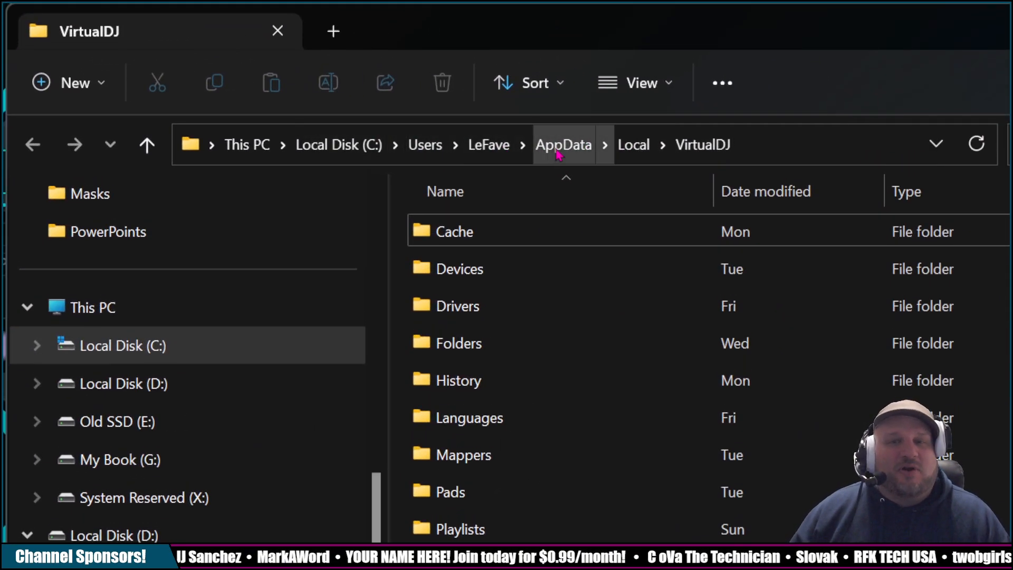
Go up to the AppData folder and turn on Hidden items to reveal its contents.
left_click(489, 145)
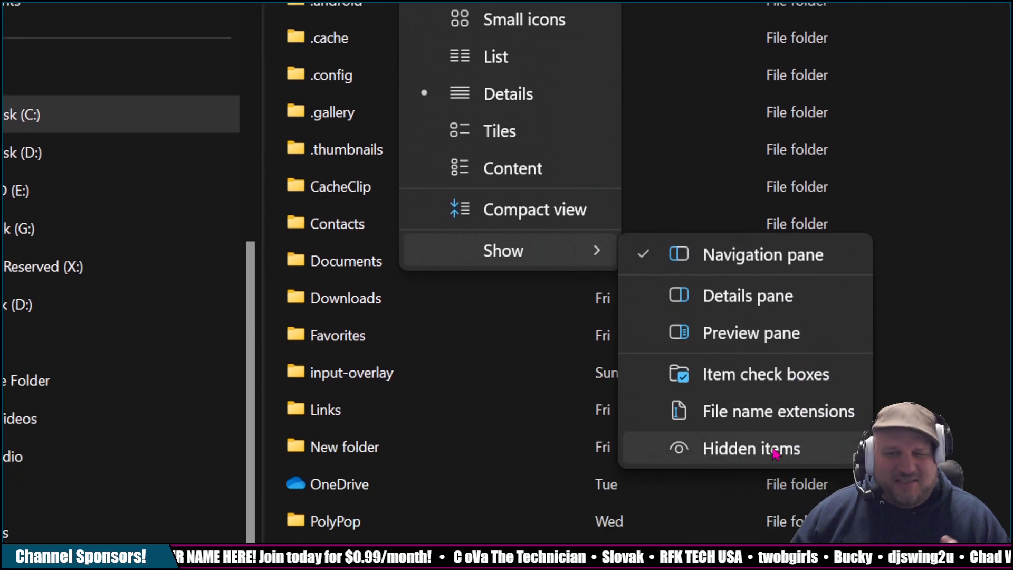
left_click(750, 448)
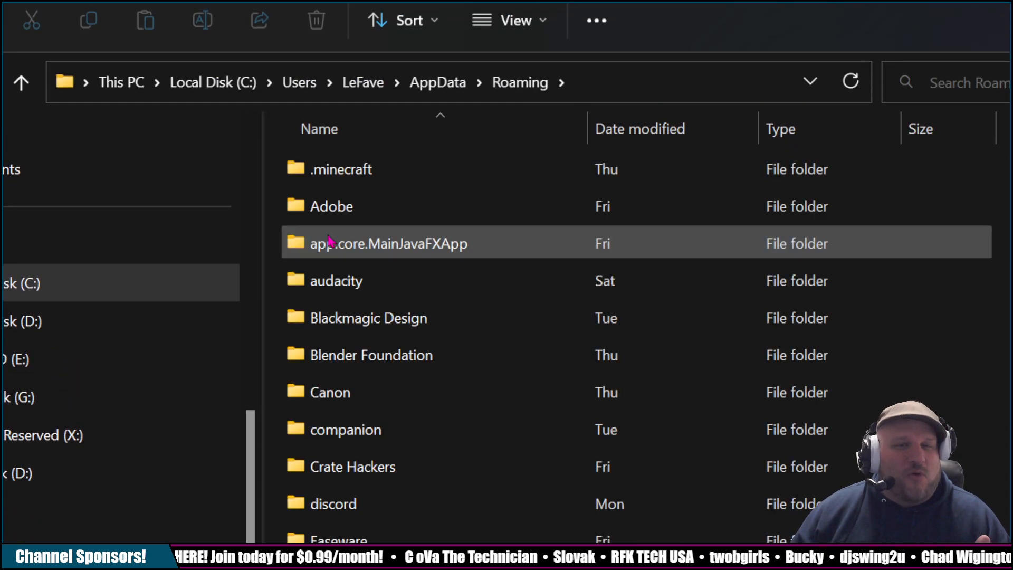
scroll("down", 3)
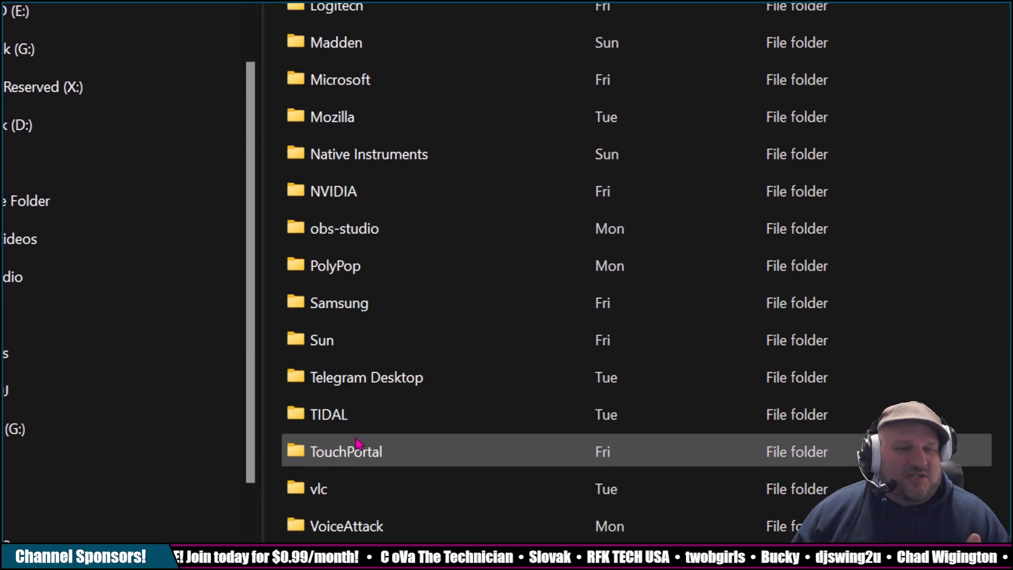
scroll("down", 3)
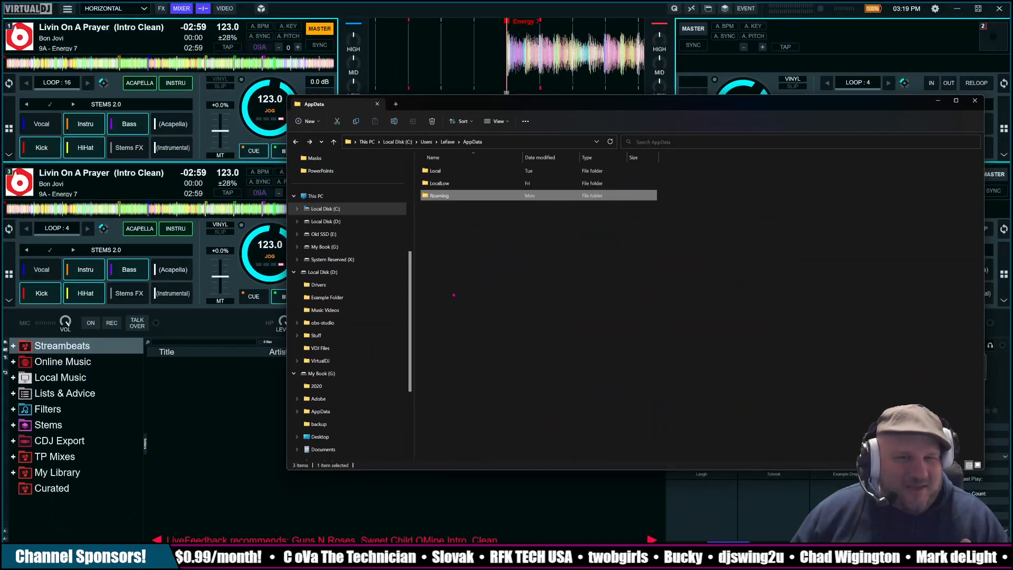
Open AppData\Local\VirtualDJ to show its database and settings files, then close File Explorer.
double_click(439, 171)
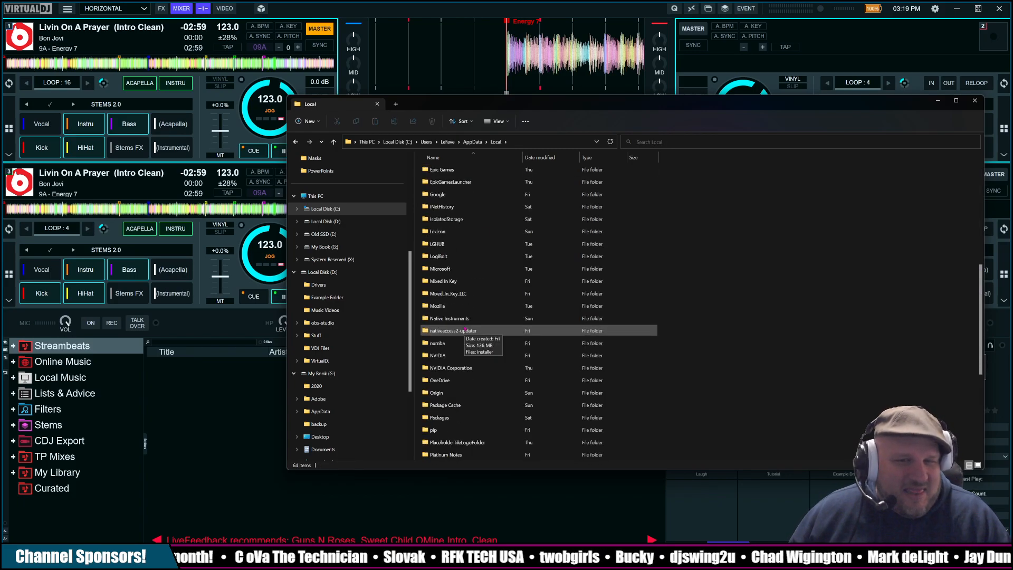
scroll("down", 3)
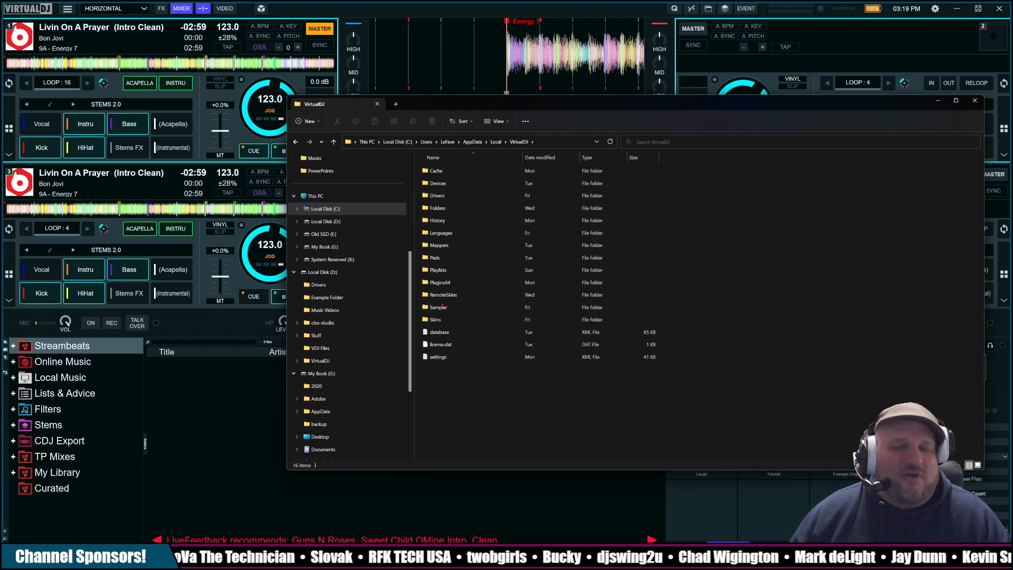
left_click(438, 357)
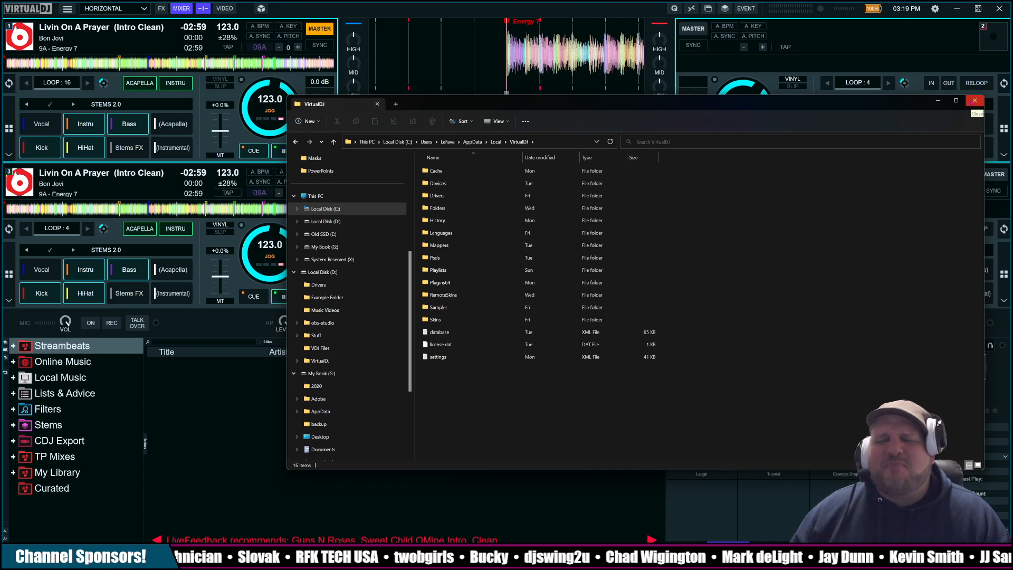
left_click(973, 104)
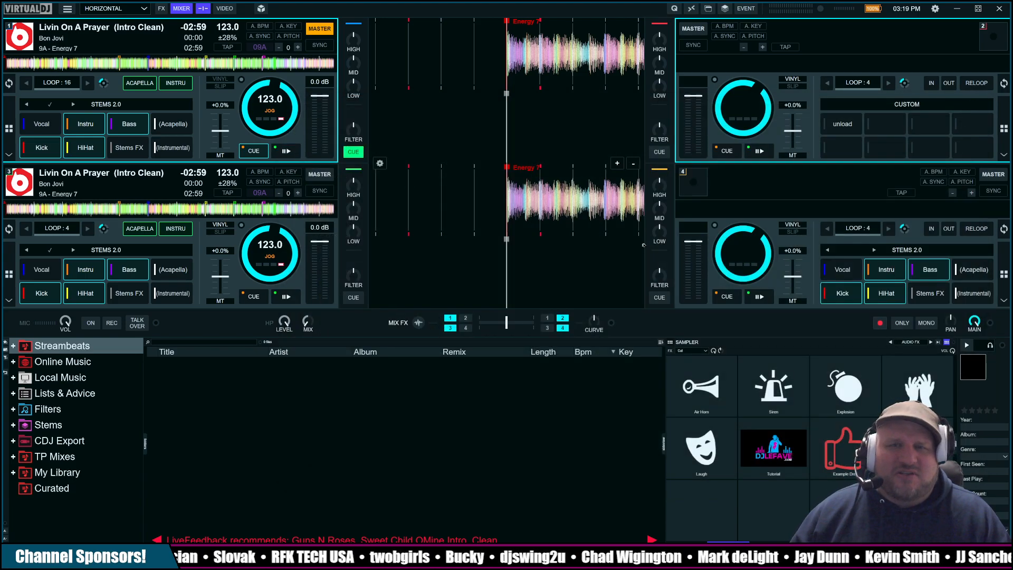